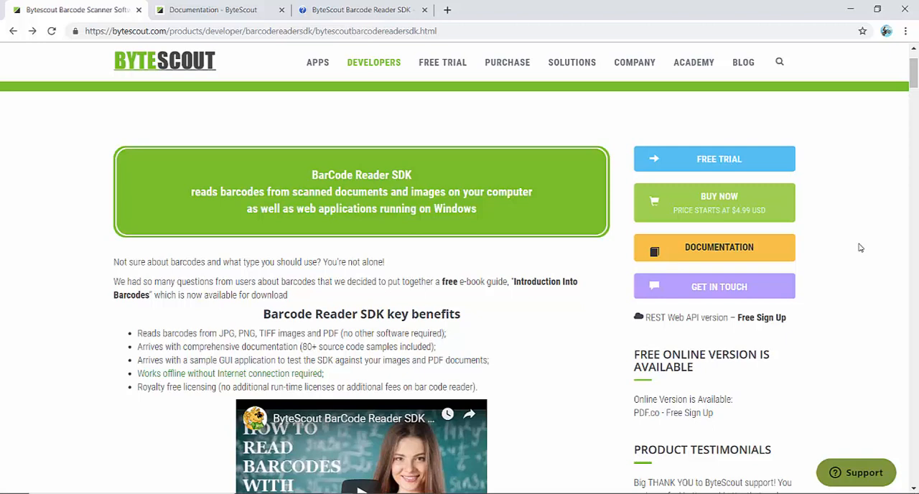
{"action": "mouse_move", "coordinate": [293, 117]}
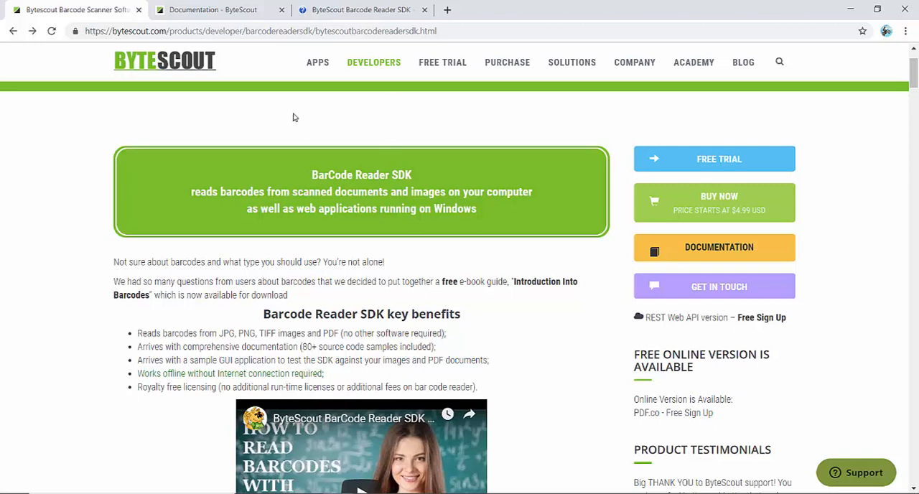
{"action": "mouse_move", "coordinate": [336, 213]}
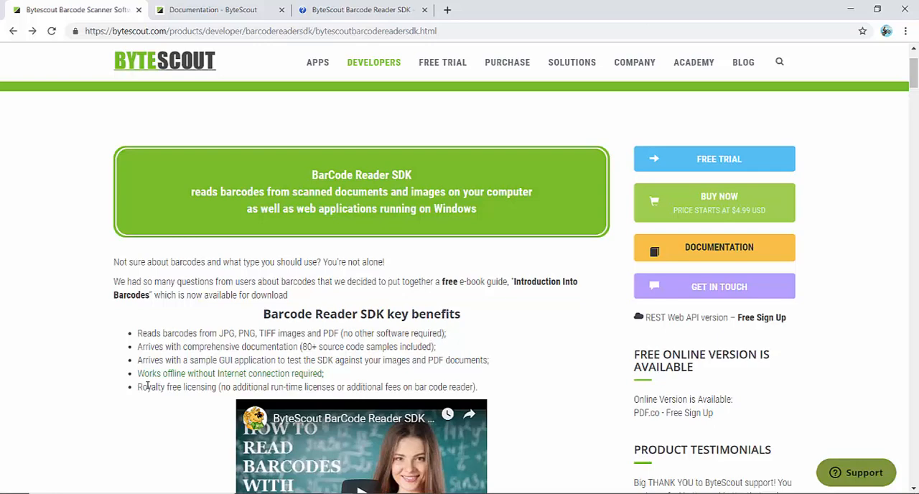
Browse the Barcode Reader SDK product page, selecting the 'Reads from' text in the feature list.
{"action": "scroll", "scroll_direction": "down", "scroll_amount": 3}
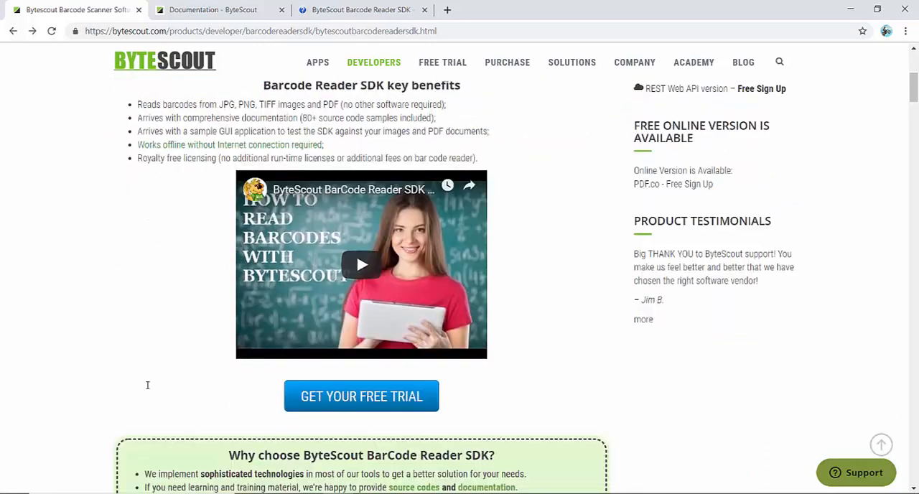
{"action": "scroll", "scroll_direction": "down", "scroll_amount": 3}
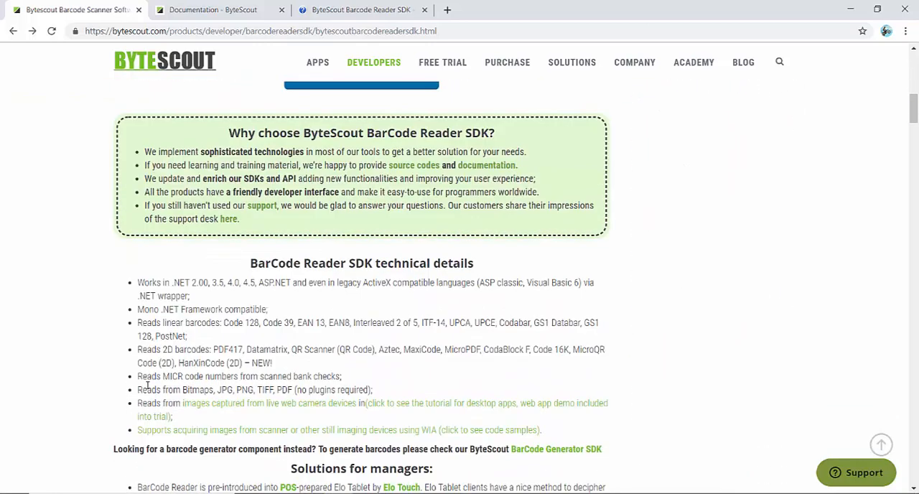
{"action": "mouse_move", "coordinate": [221, 331]}
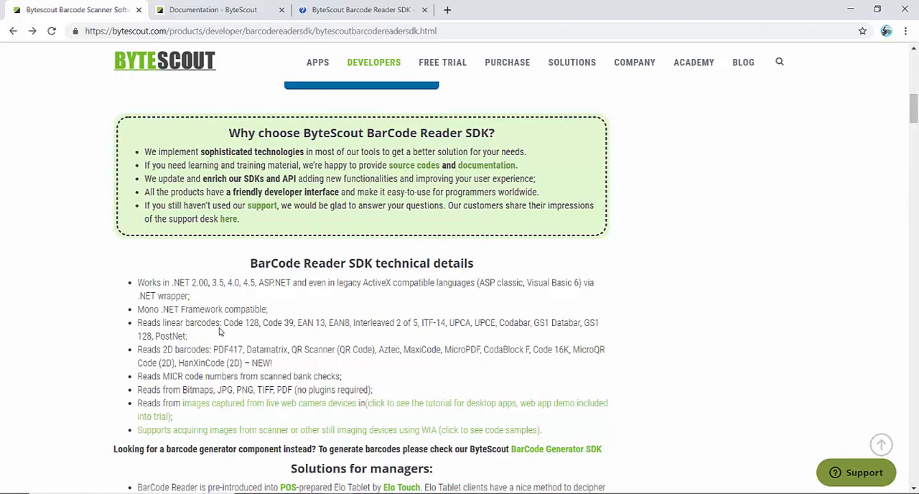
{"action": "mouse_move", "coordinate": [171, 278]}
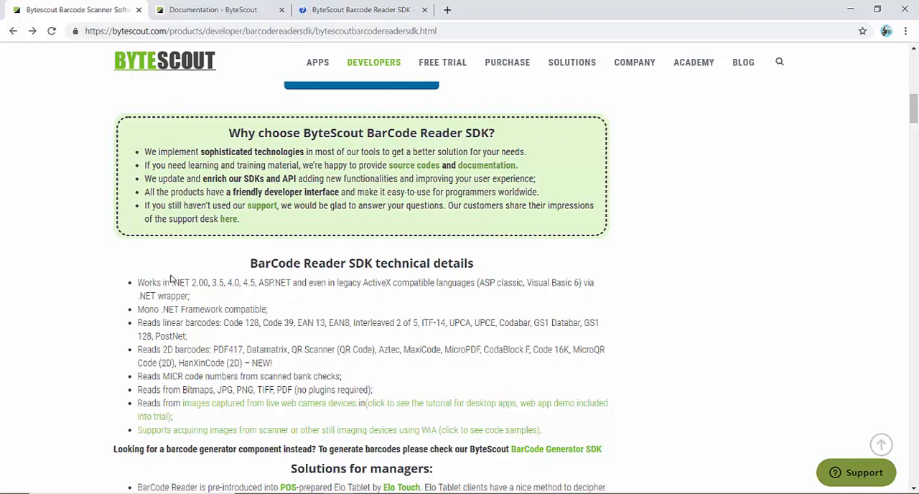
{"action": "left_click_drag", "start_coordinate": [172, 282], "coordinate": [191, 296]}
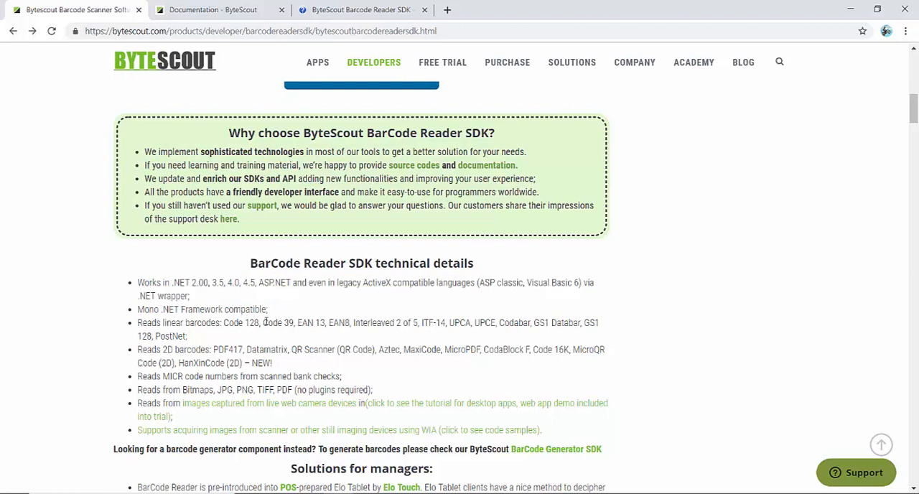
{"action": "mouse_move", "coordinate": [153, 357]}
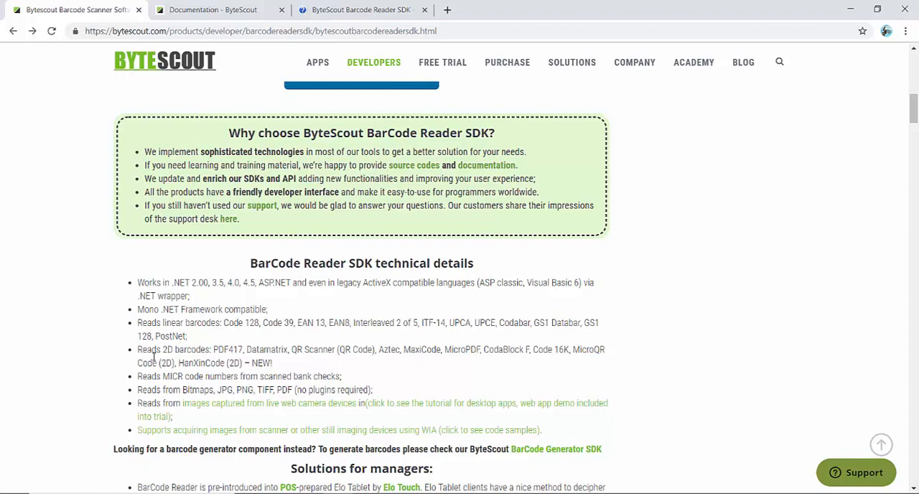
{"action": "double_click", "coordinate": [148, 389]}
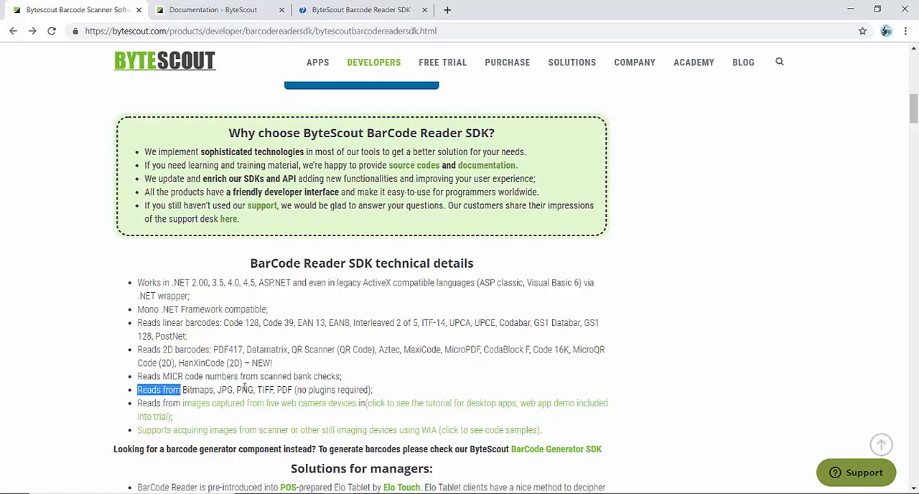
{"action": "mouse_move", "coordinate": [263, 411]}
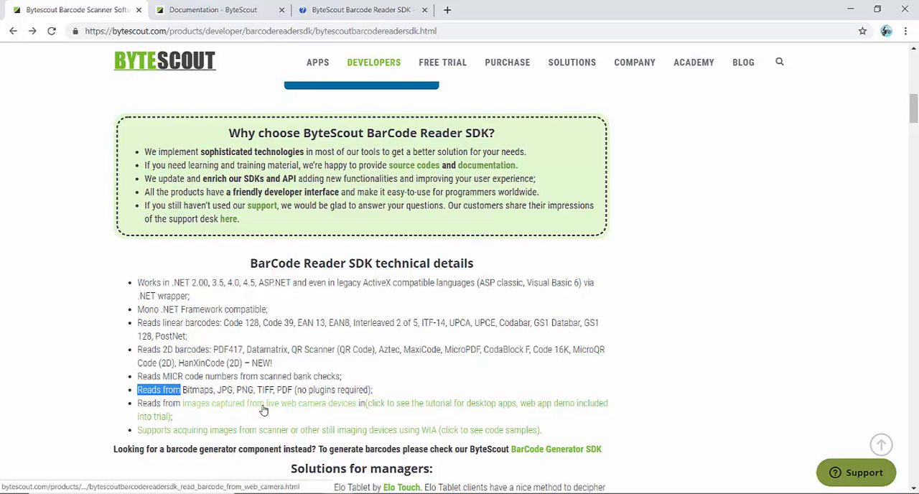
{"action": "scroll", "scroll_direction": "down", "scroll_amount": 3}
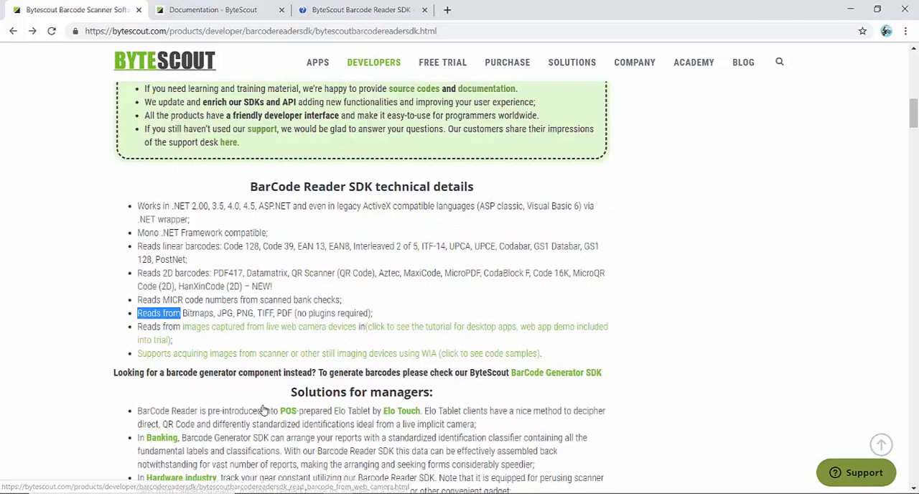
{"action": "scroll", "scroll_direction": "up", "scroll_amount": 3}
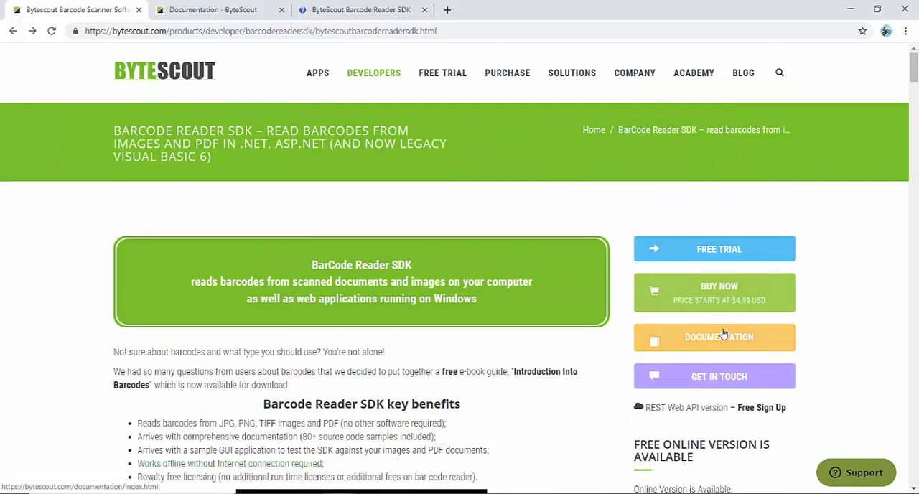
Reach the BarCode Reader SDK help at its 'About' page via the documentation index.
{"action": "left_click", "coordinate": [719, 337]}
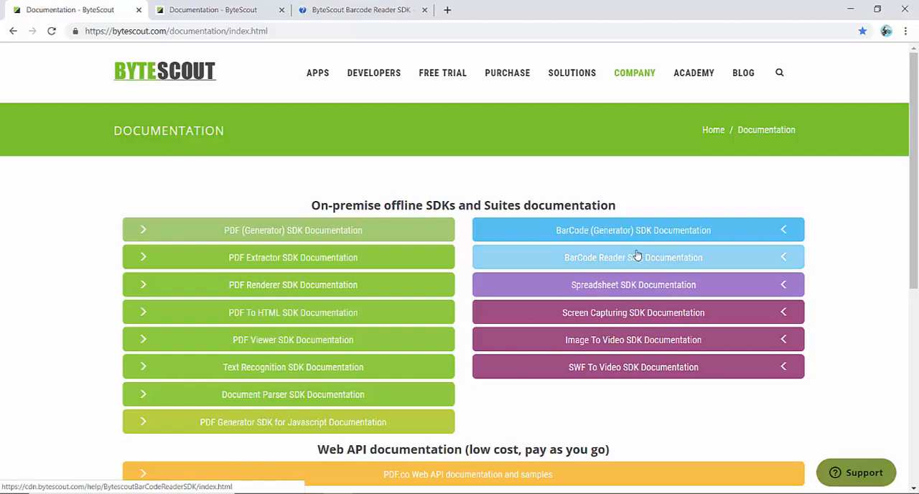
{"action": "left_click", "coordinate": [634, 258]}
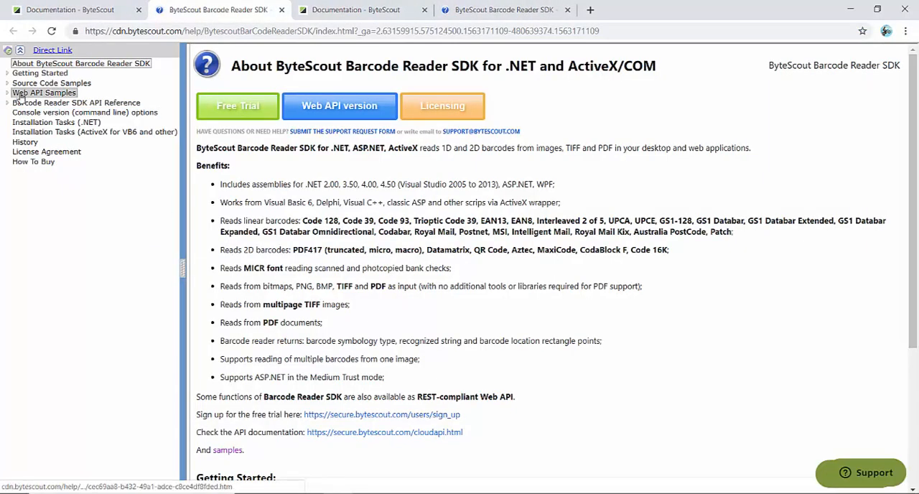
Show Source Code Samples in the help tree with the C# sample list expanded and scrolled.
{"action": "left_click", "coordinate": [51, 82]}
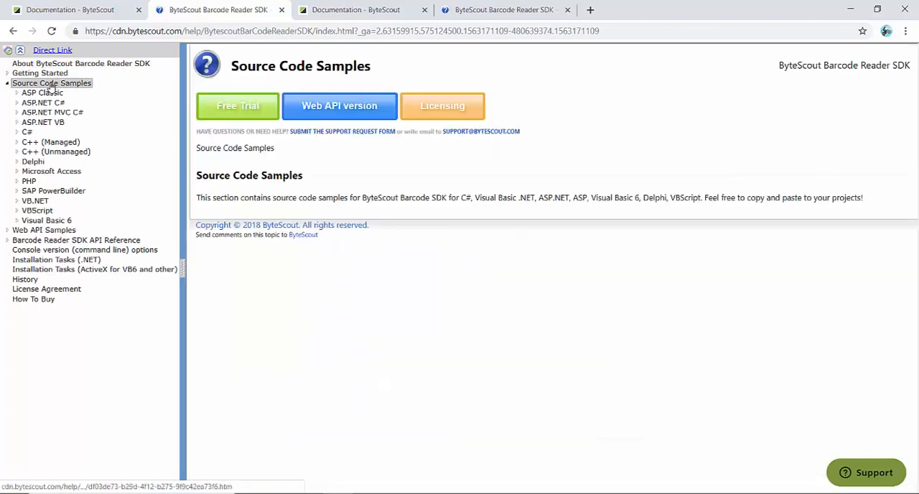
{"action": "left_click", "coordinate": [17, 132]}
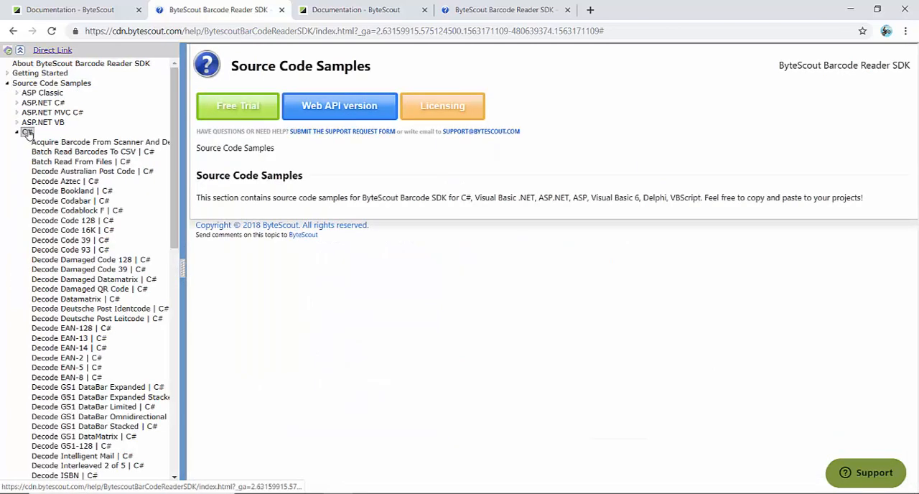
{"action": "left_click", "coordinate": [28, 133]}
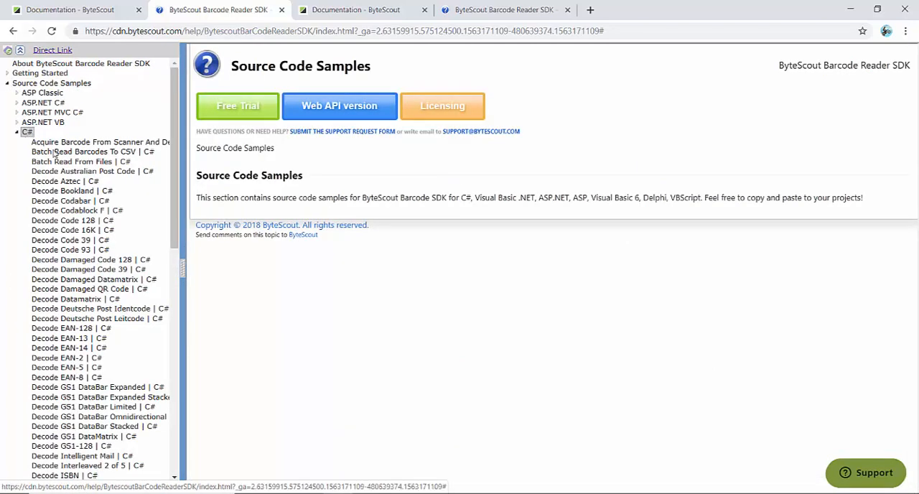
{"action": "scroll", "scroll_direction": "down", "scroll_amount": 3}
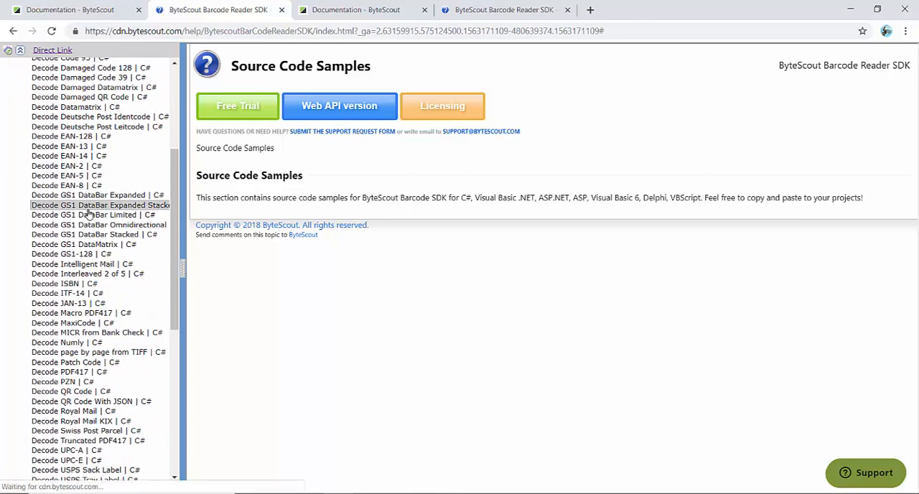
Show the 'Decode GS1 DataBar Expanded Stacked | C#' sample's Program.cs code, then collapse the C# list.
{"action": "left_click", "coordinate": [101, 204]}
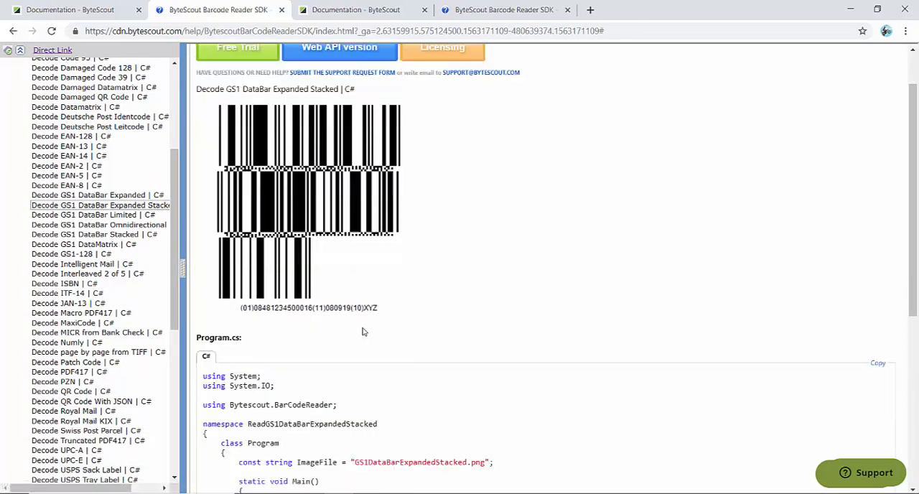
{"action": "scroll", "scroll_direction": "down", "scroll_amount": 3}
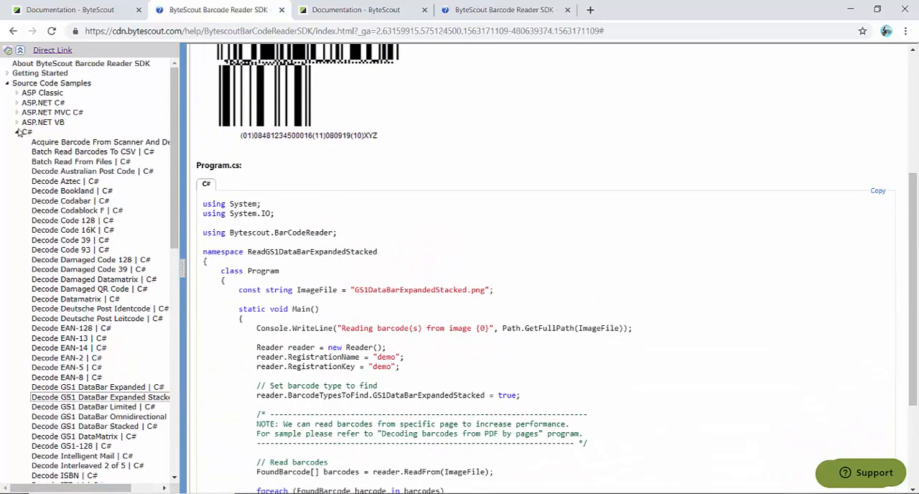
{"action": "left_click", "coordinate": [16, 132]}
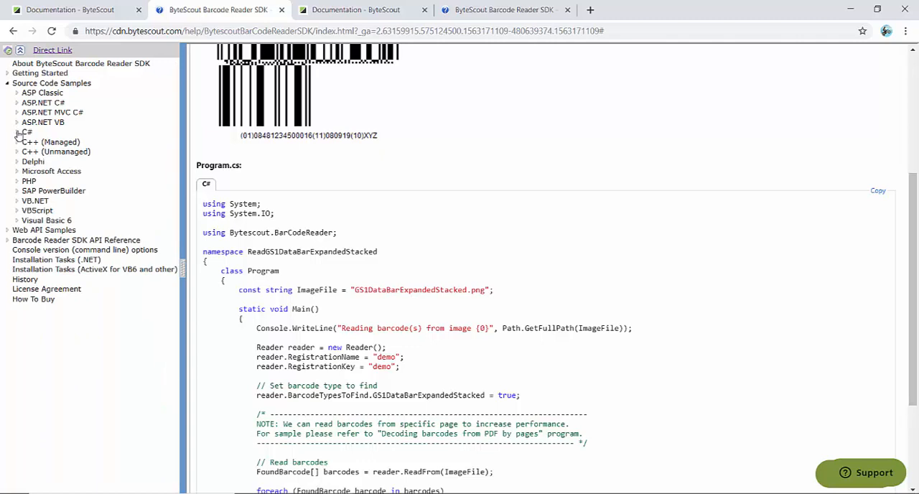
{"action": "mouse_move", "coordinate": [43, 122]}
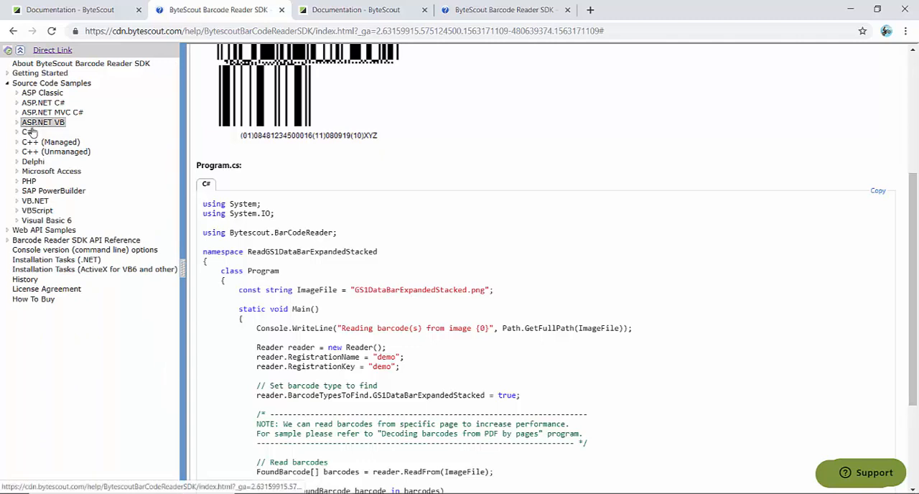
{"action": "mouse_move", "coordinate": [56, 151]}
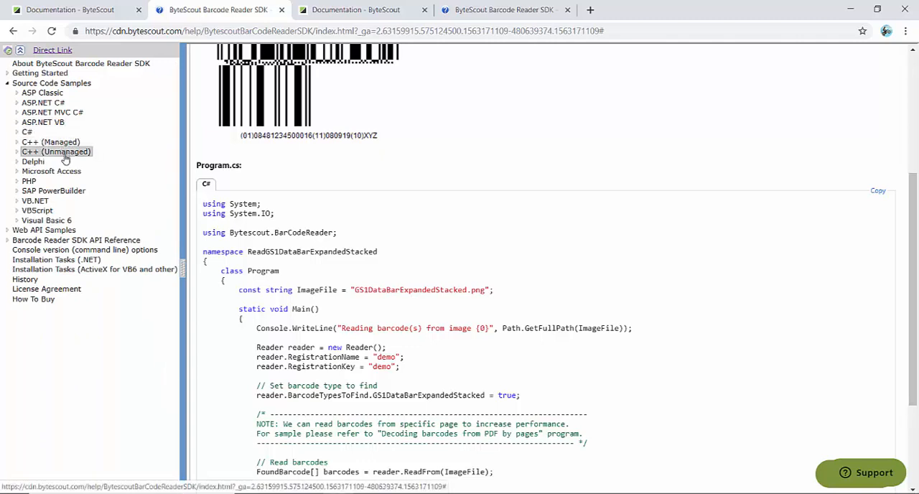